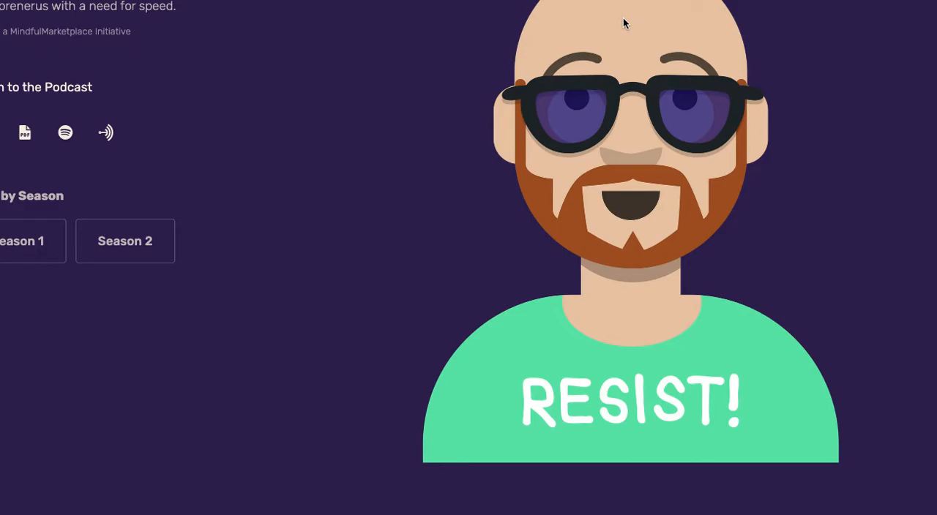
pyautogui.moveTo(491, 53)
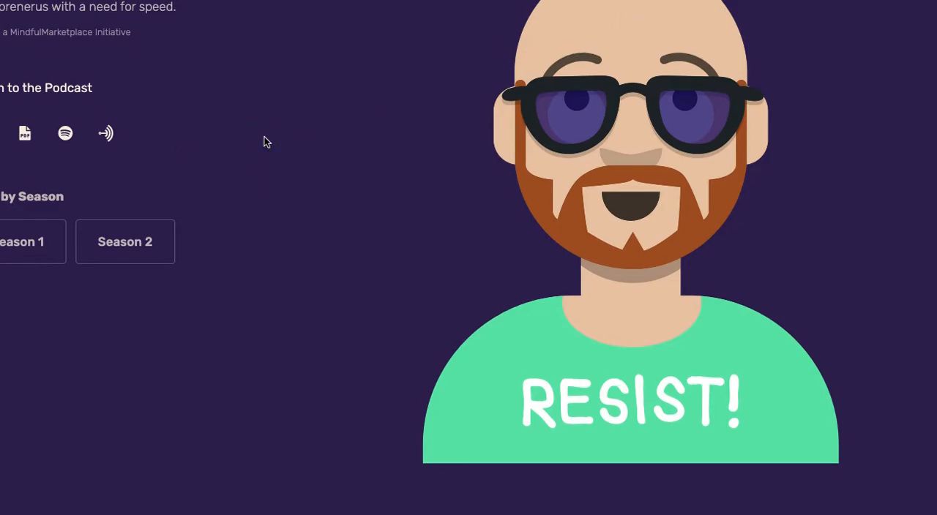
# - Scroll the My Sites list to the blurt! (supershort.carrd.co) card and bring up its Overview
pyautogui.scroll(-3)
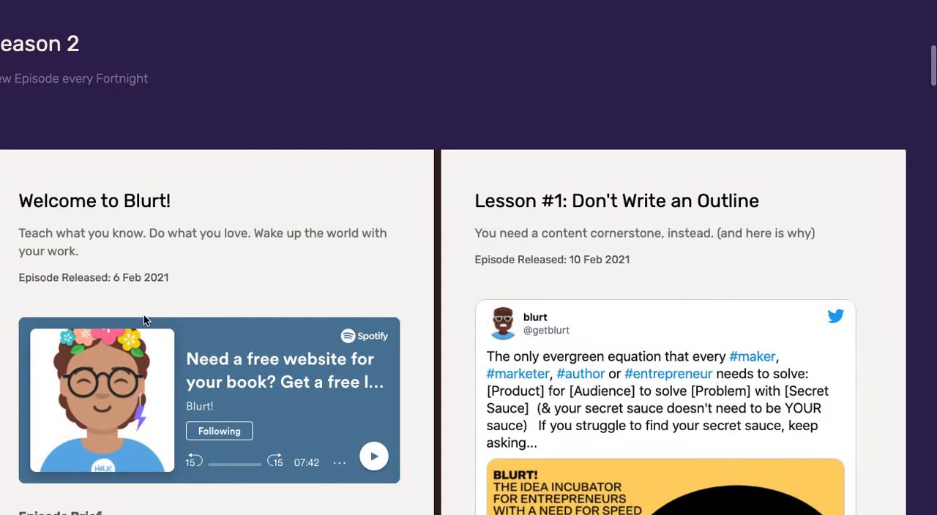
pyautogui.moveTo(143, 70)
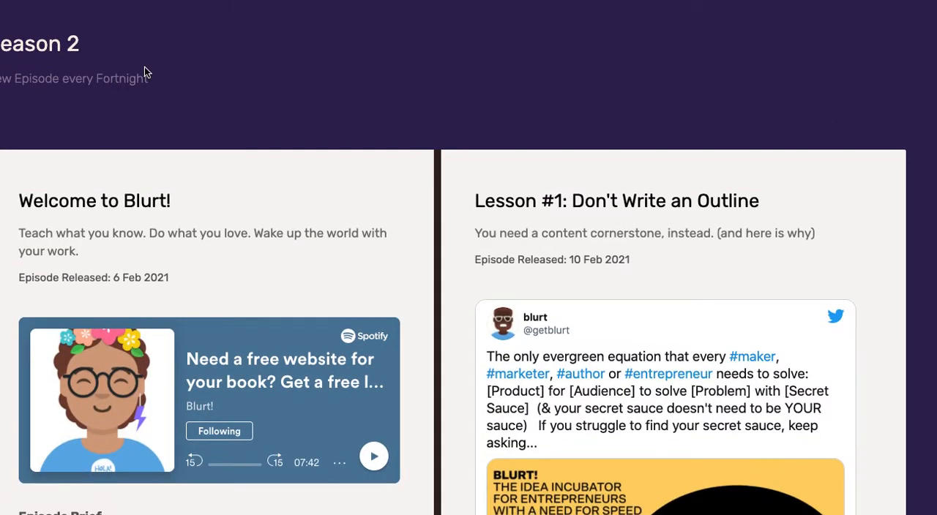
pyautogui.scroll(-3)
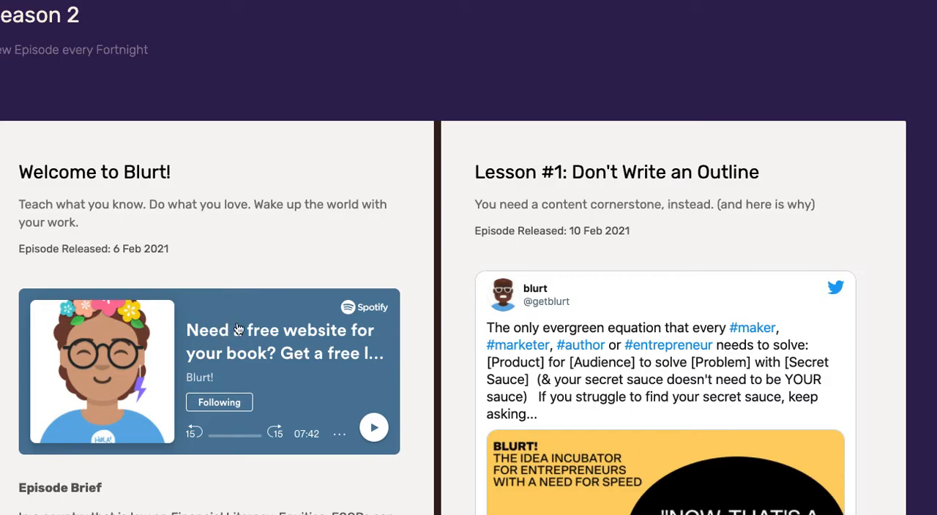
pyautogui.moveTo(685, 398)
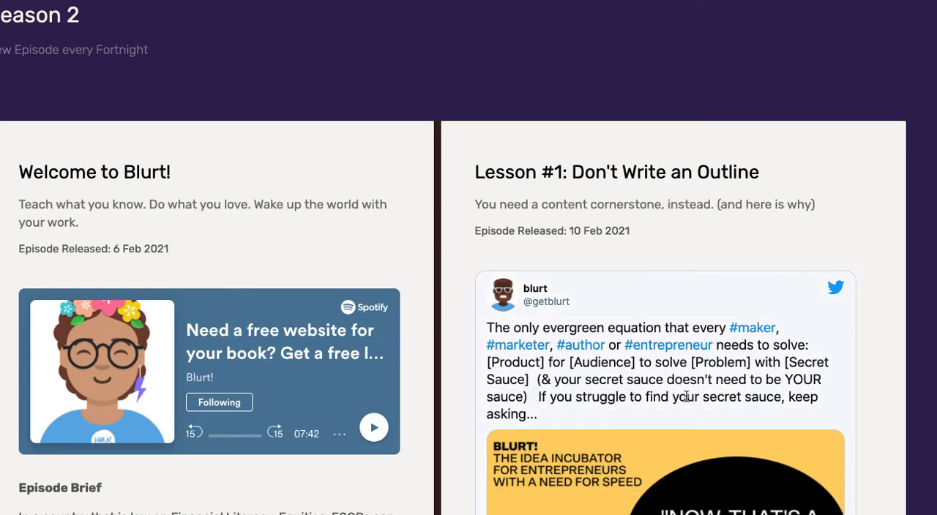
pyautogui.scroll(-3)
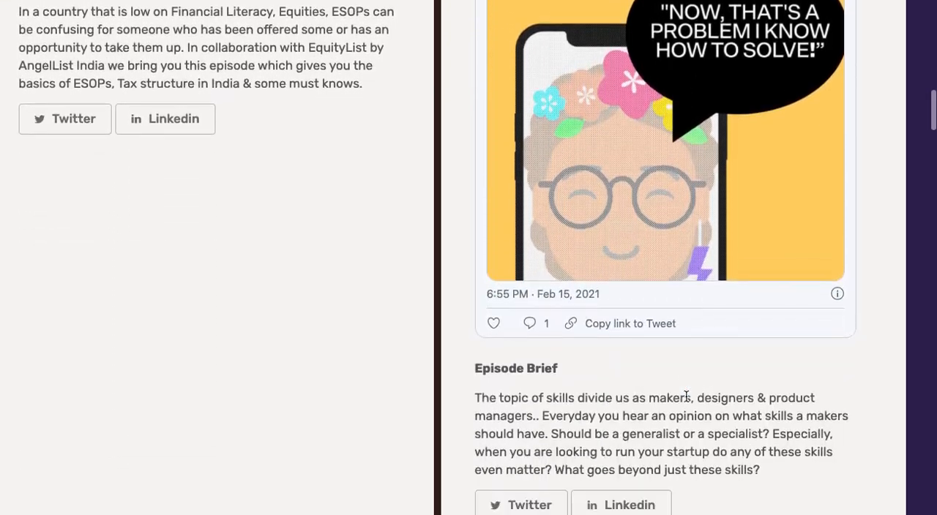
pyautogui.scroll(-3)
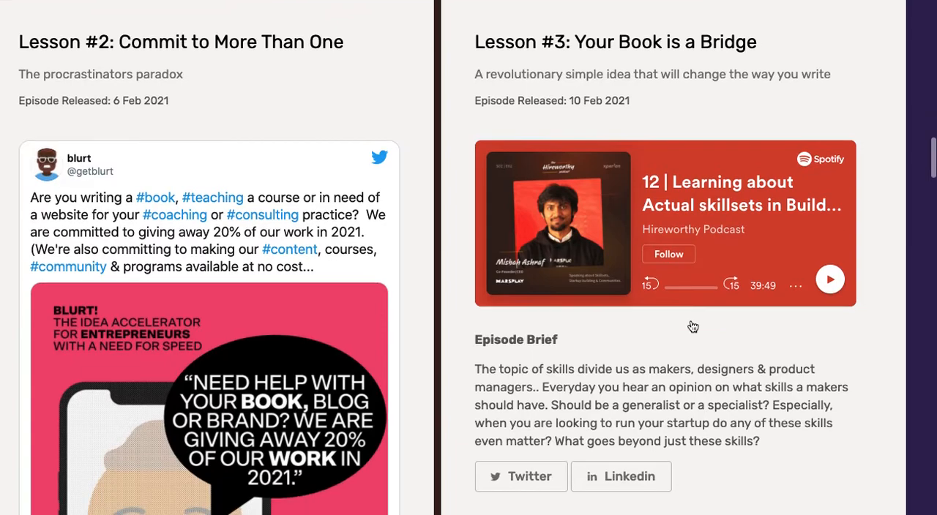
pyautogui.scroll(-3)
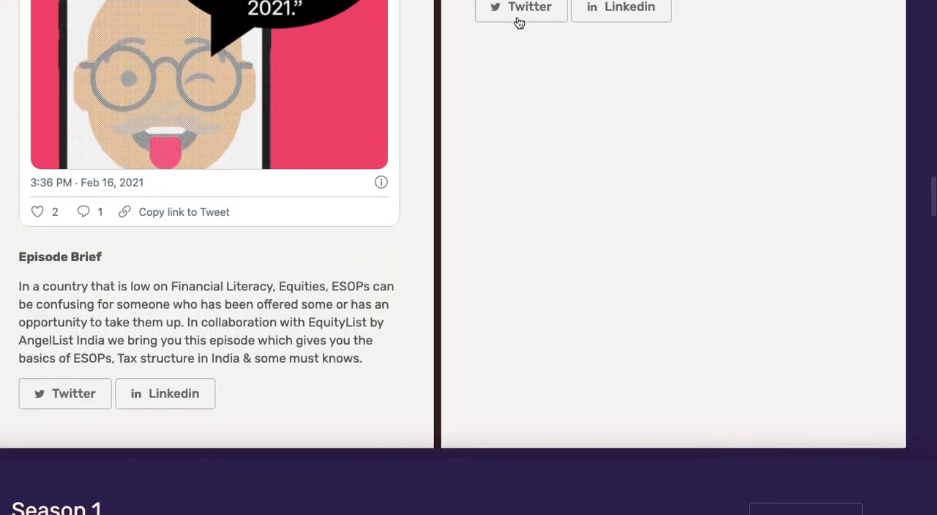
pyautogui.scroll(-3)
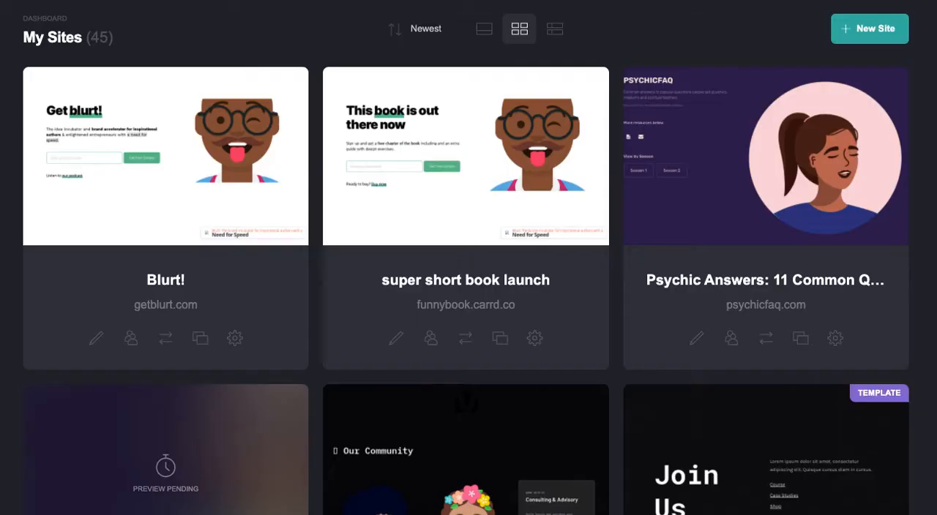
pyautogui.moveTo(279, 173)
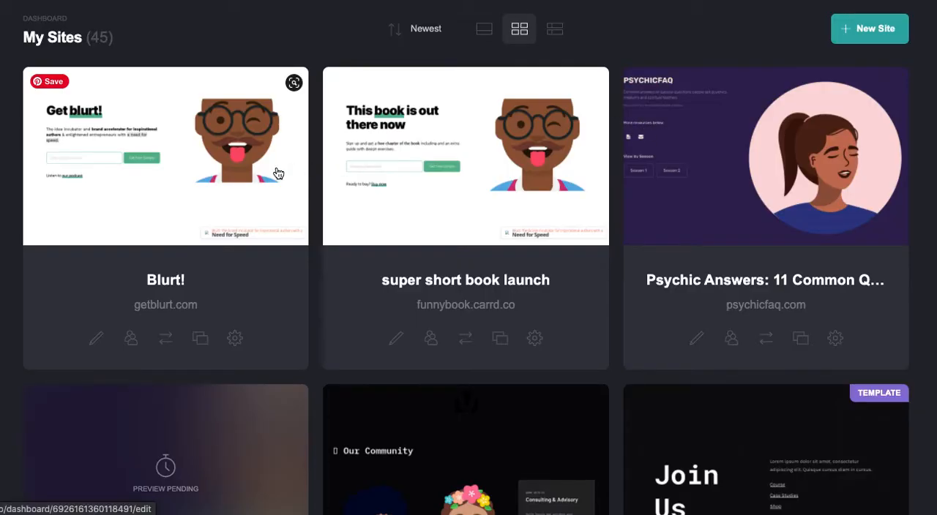
pyautogui.scroll(-3)
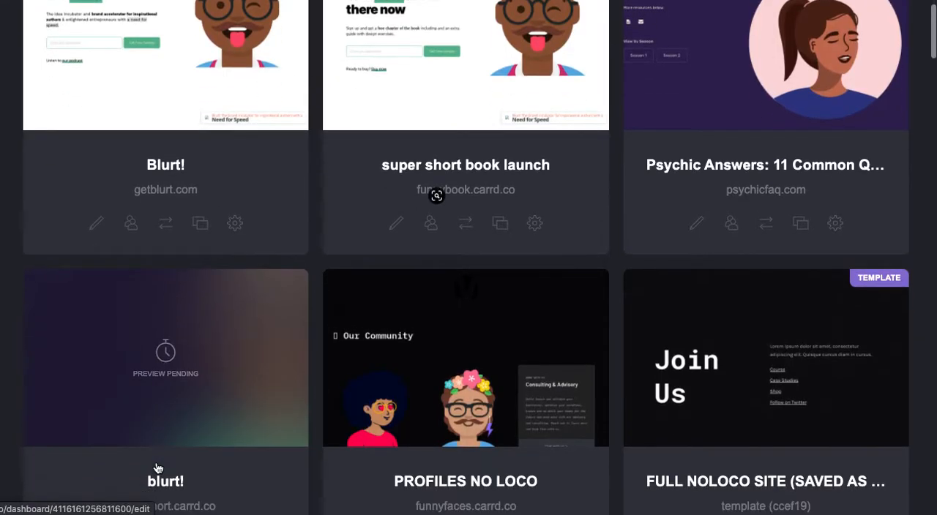
pyautogui.scroll(-3)
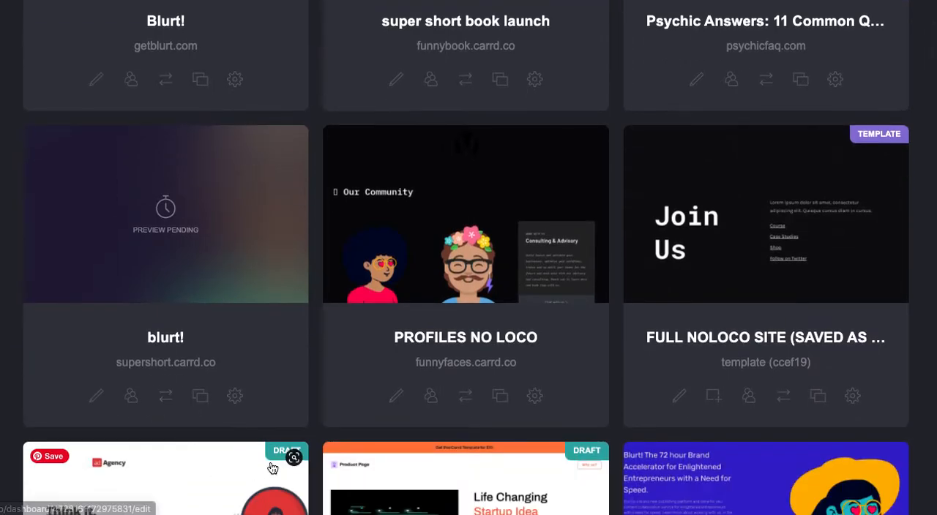
pyautogui.click(166, 337)
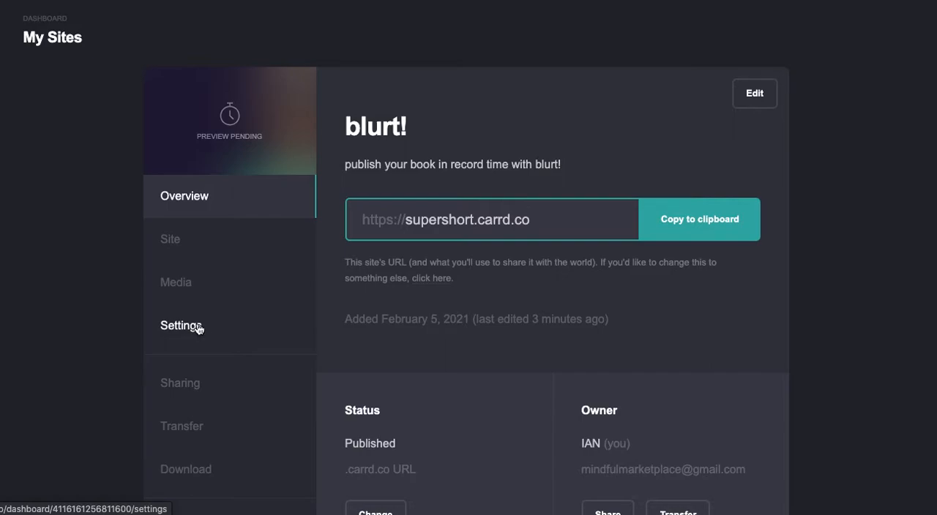
pyautogui.click(182, 325)
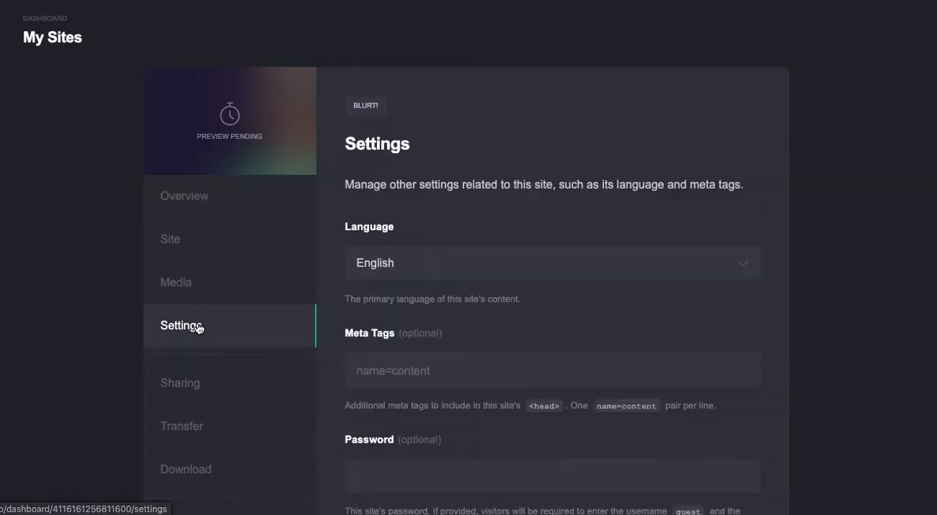
pyautogui.scroll(-3)
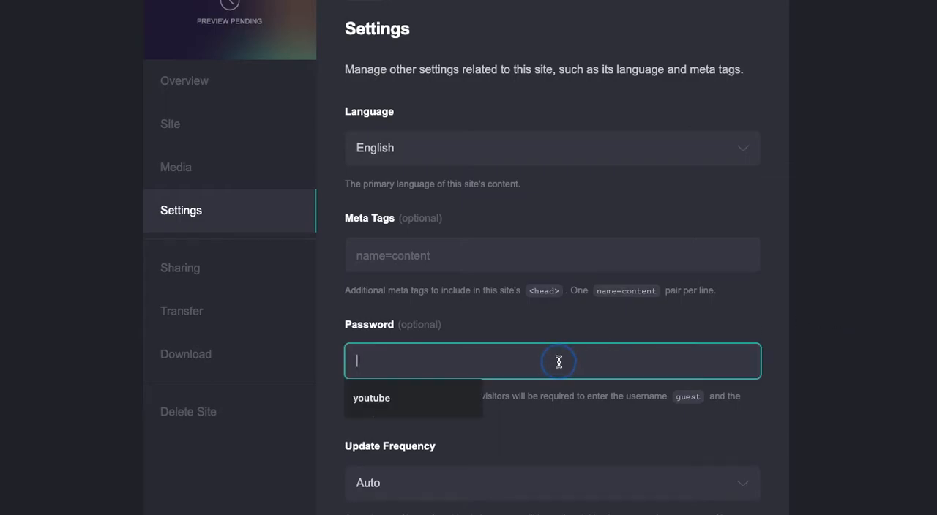
pyautogui.click(372, 398)
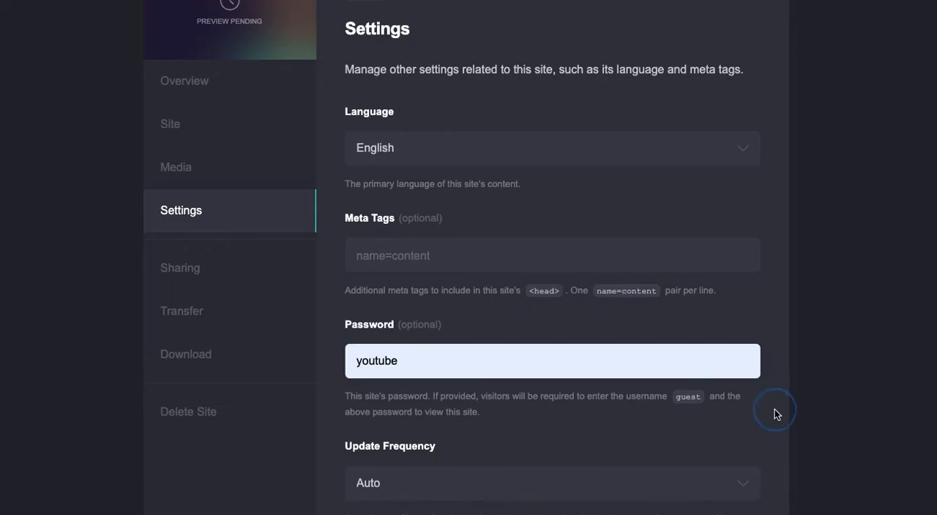
# - Save the settings changes and dismiss the saved confirmation
pyautogui.scroll(-3)
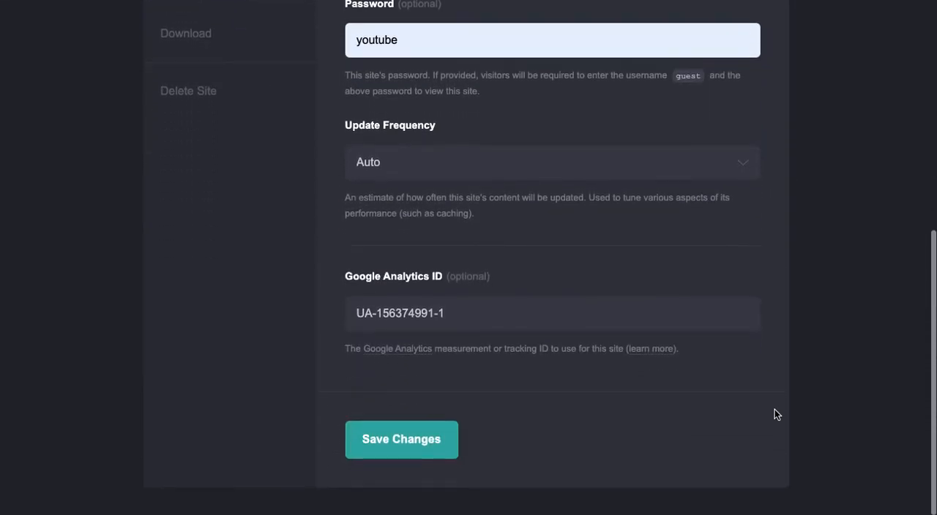
pyautogui.click(401, 439)
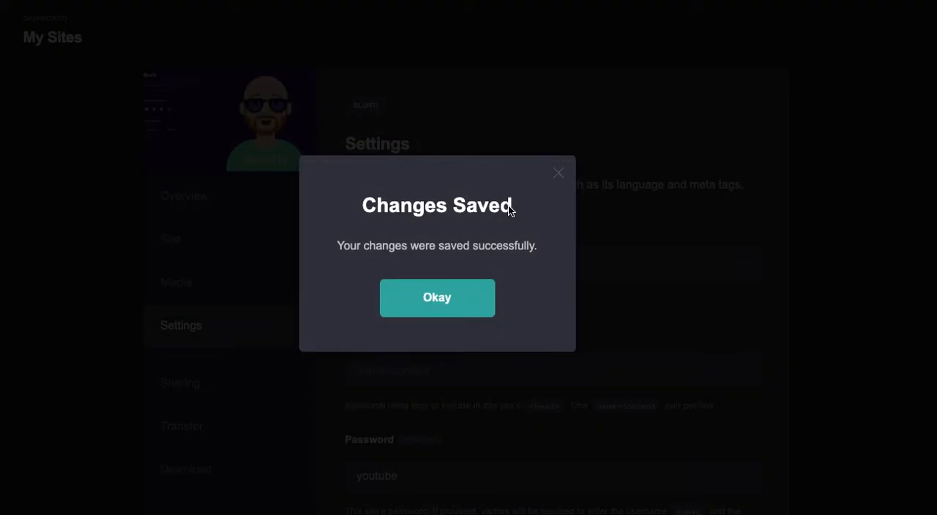
pyautogui.click(436, 299)
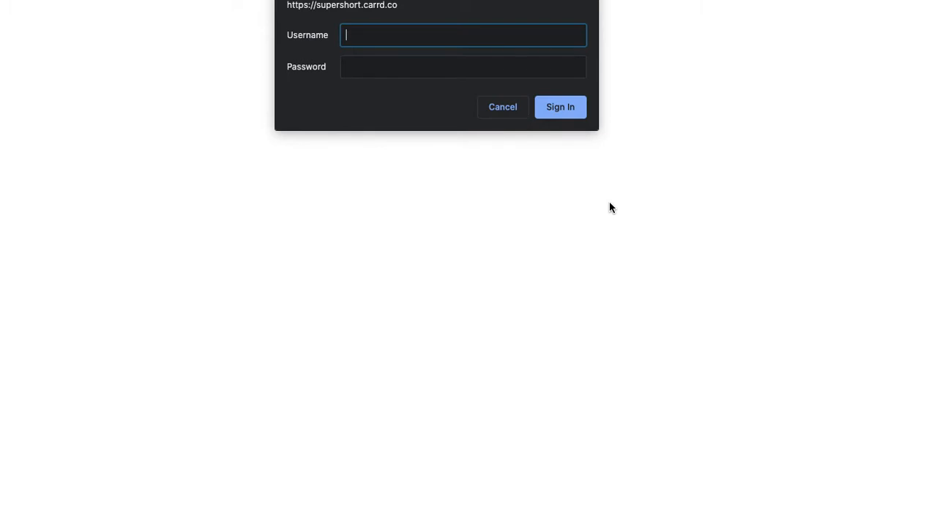
# - Enter guest credentials in the supershort.carrd.co sign-in prompt and submit them
pyautogui.click(463, 68)
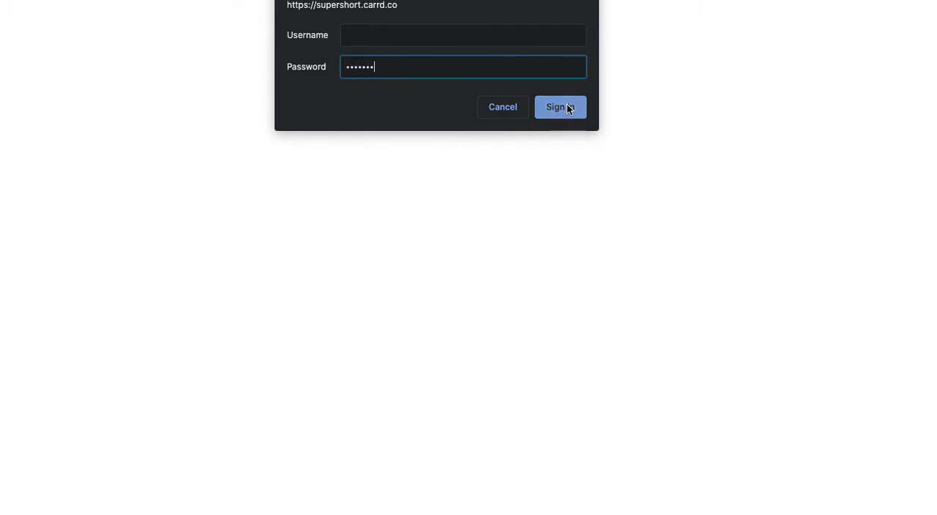
pyautogui.click(560, 107)
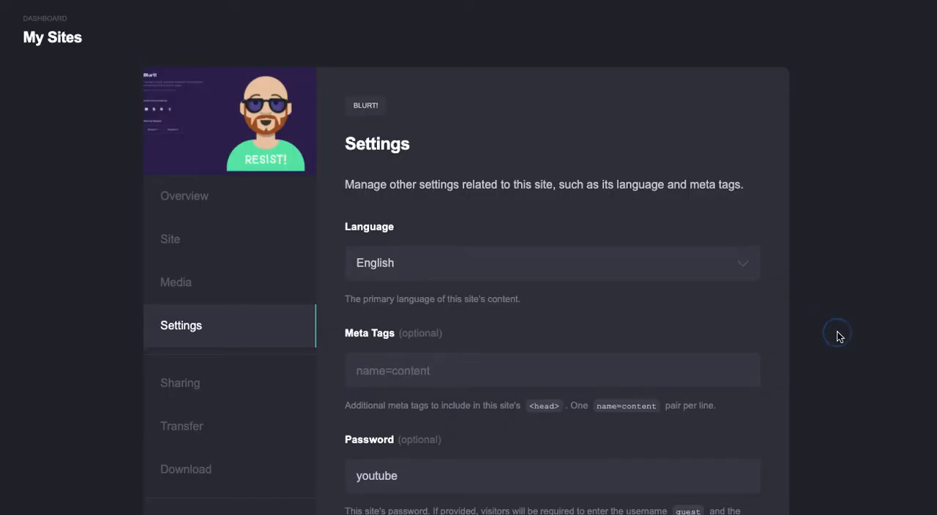
pyautogui.scroll(-3)
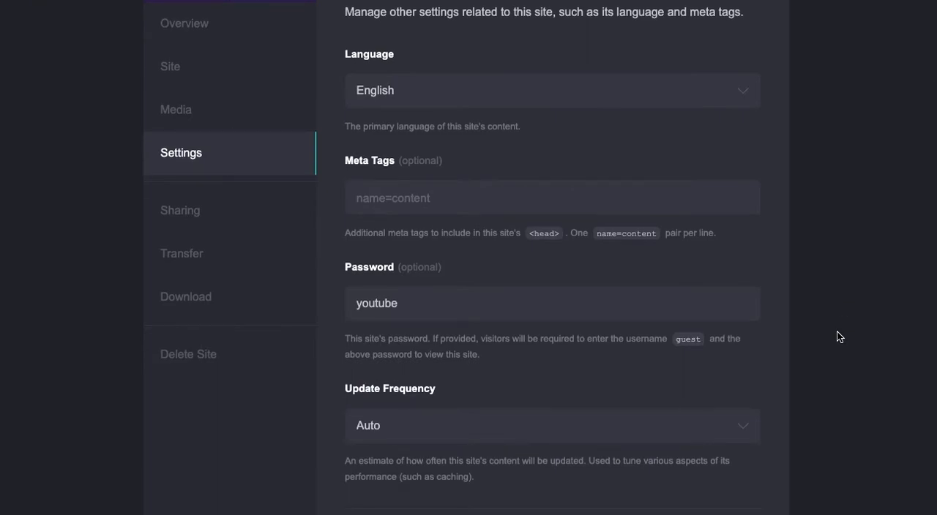
pyautogui.moveTo(475, 365)
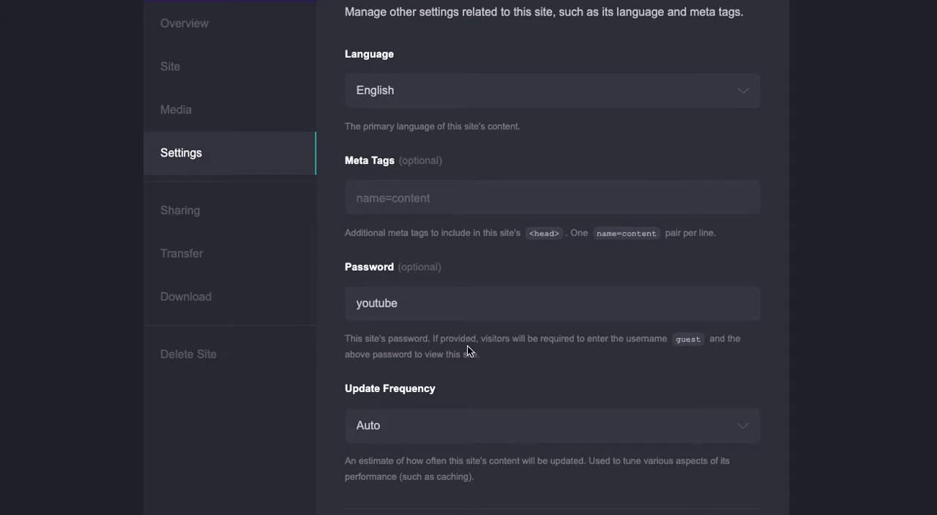
pyautogui.moveTo(578, 365)
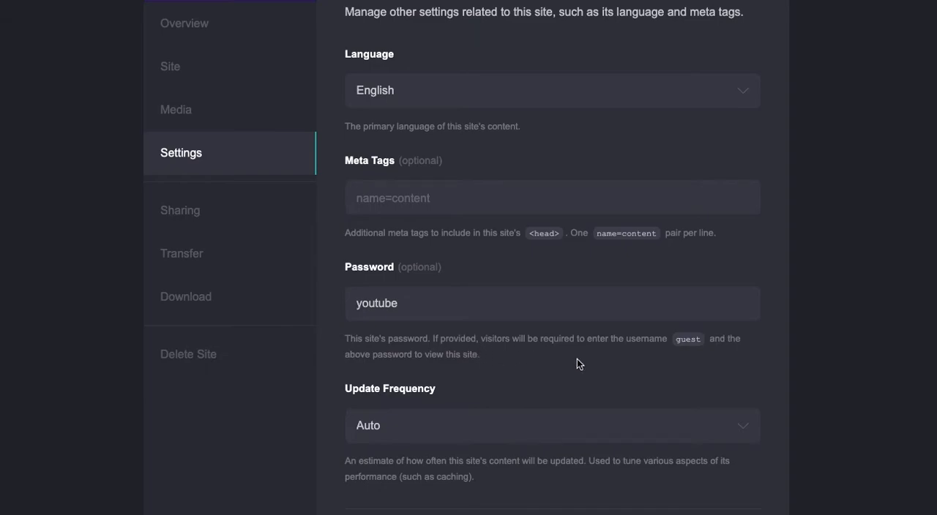
pyautogui.moveTo(552, 387)
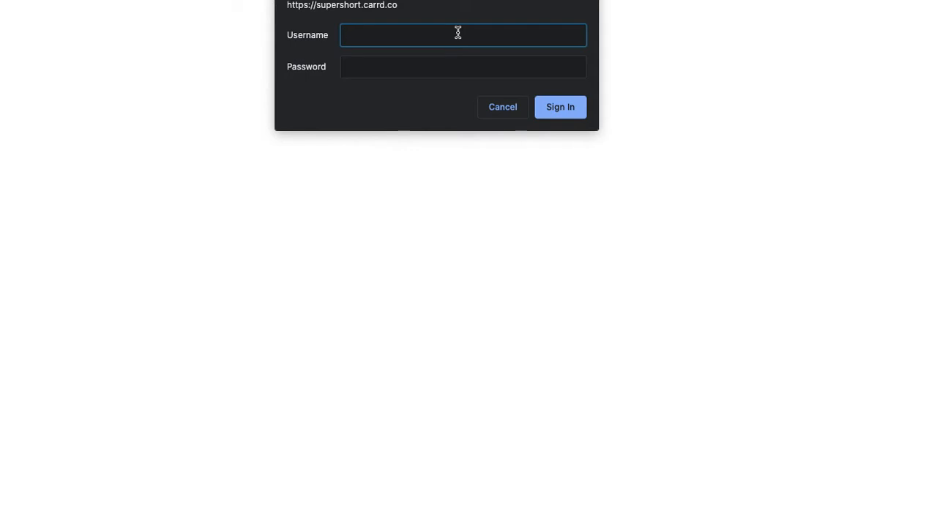
# - Sign in to the live site as guest with the site password and dismiss Chrome's save-password popup
pyautogui.write('guest')
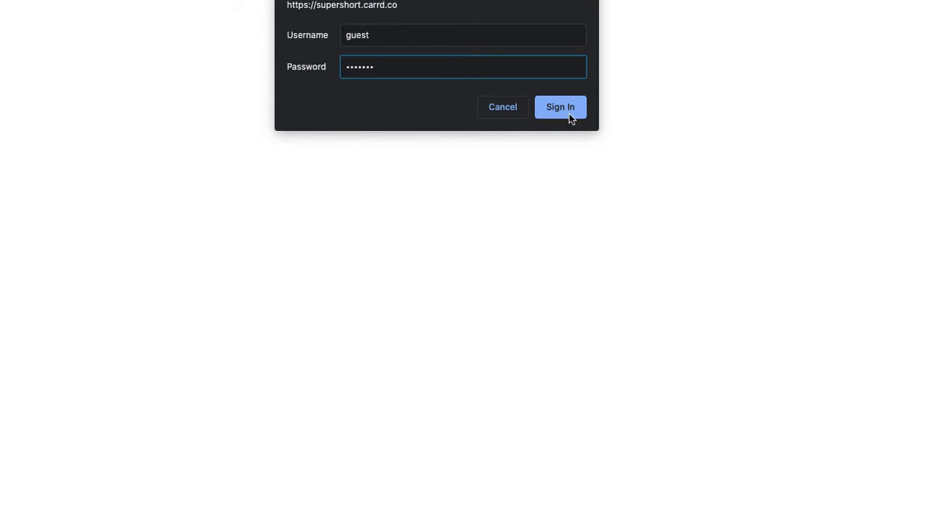
pyautogui.click(559, 105)
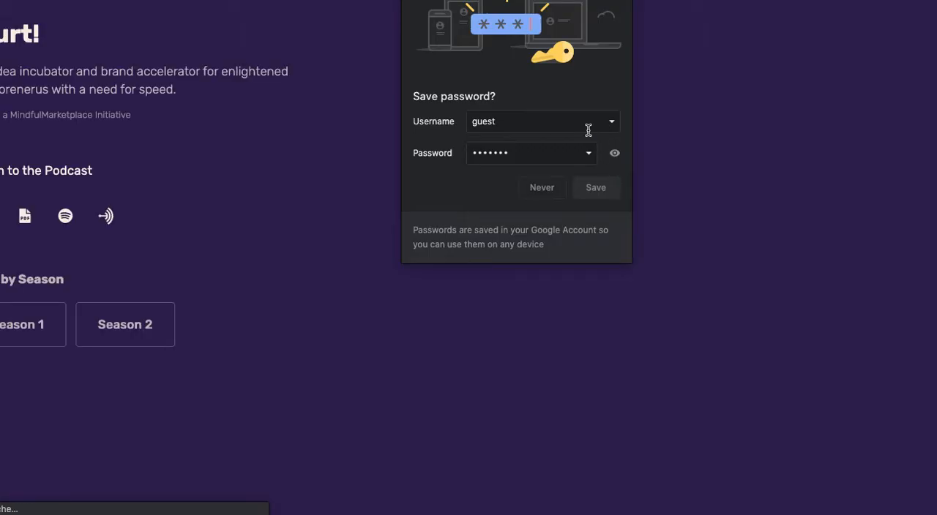
pyautogui.click(596, 188)
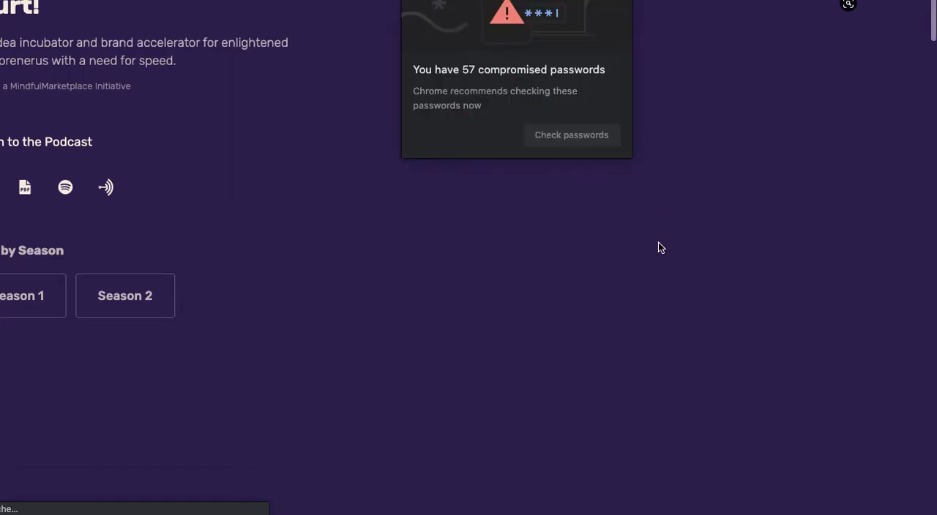
# - Scroll through the blurt! podcast page's Season 2 episodes and back to the top
pyautogui.scroll(-3)
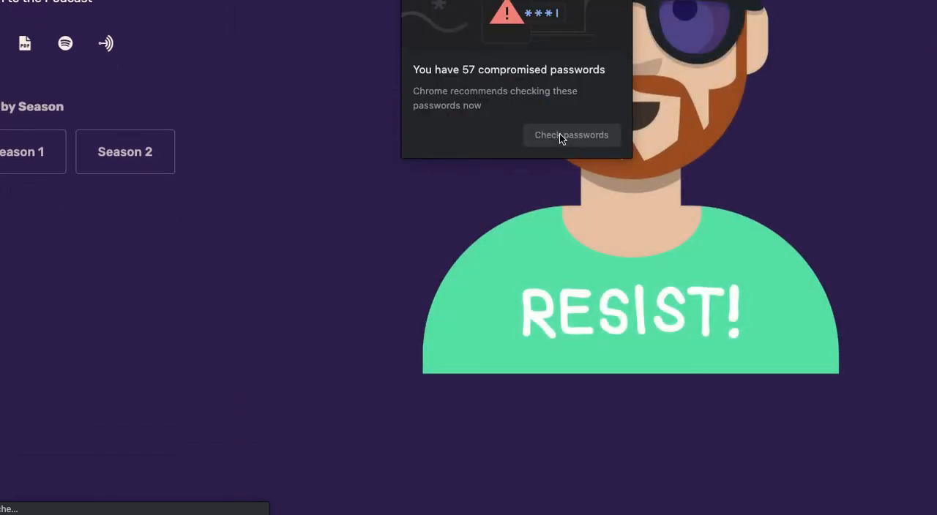
pyautogui.scroll(3)
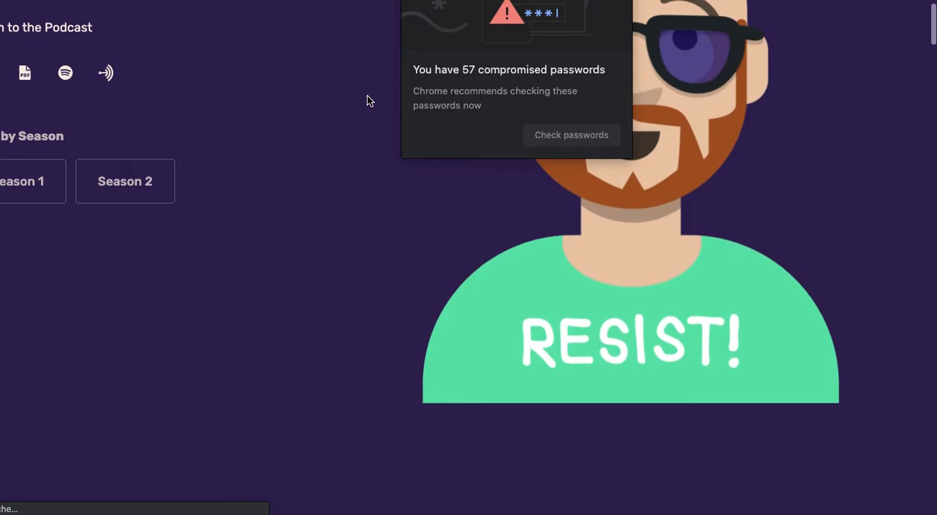
pyautogui.scroll(-3)
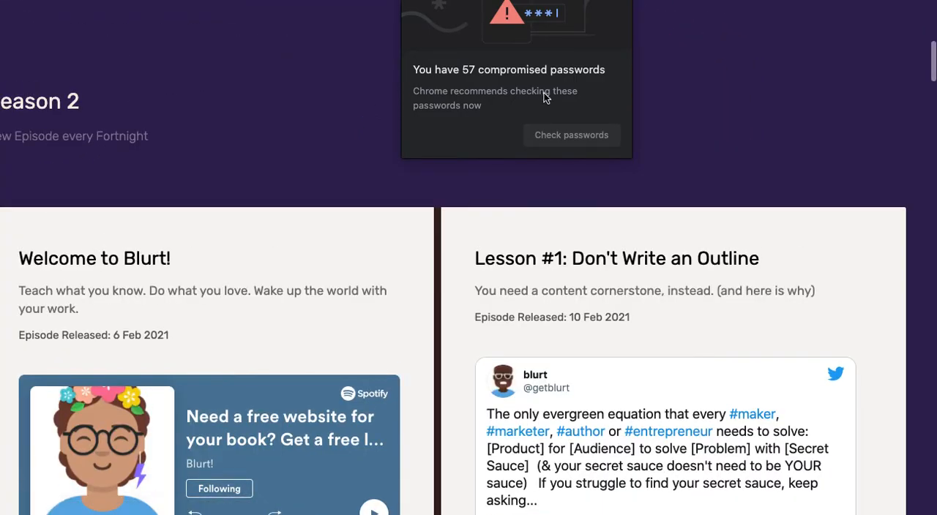
pyautogui.moveTo(681, 124)
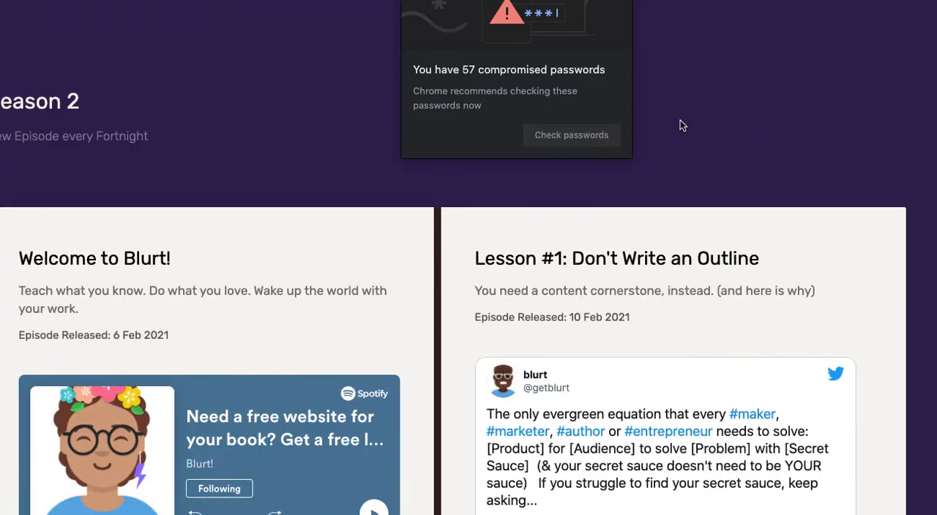
pyautogui.scroll(-3)
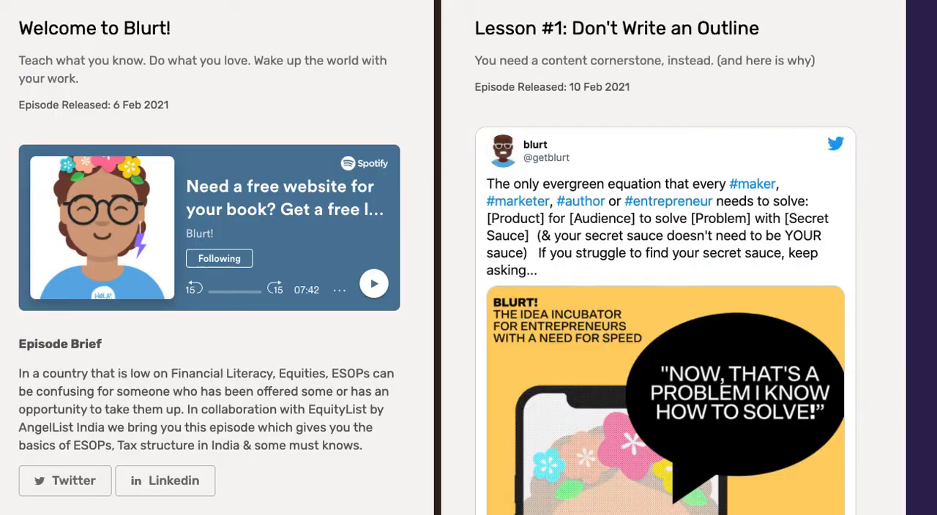
pyautogui.scroll(3)
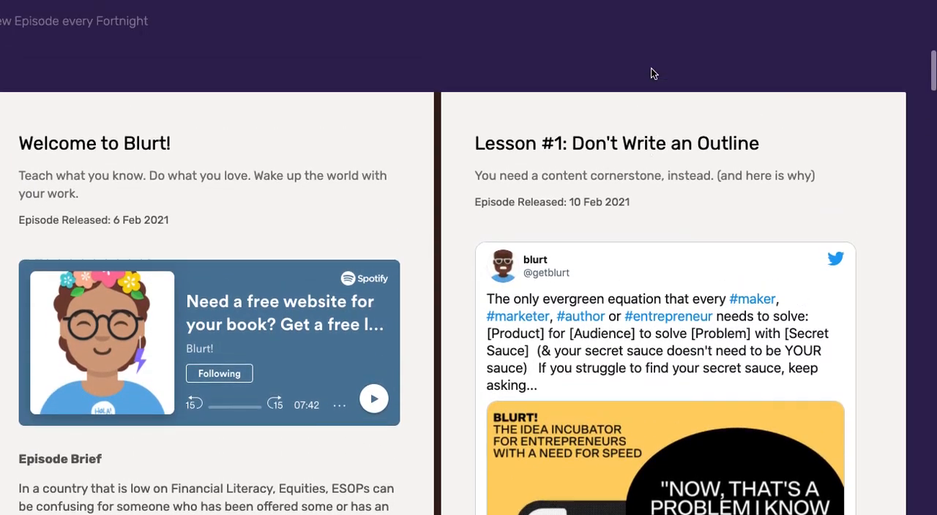
pyautogui.scroll(3)
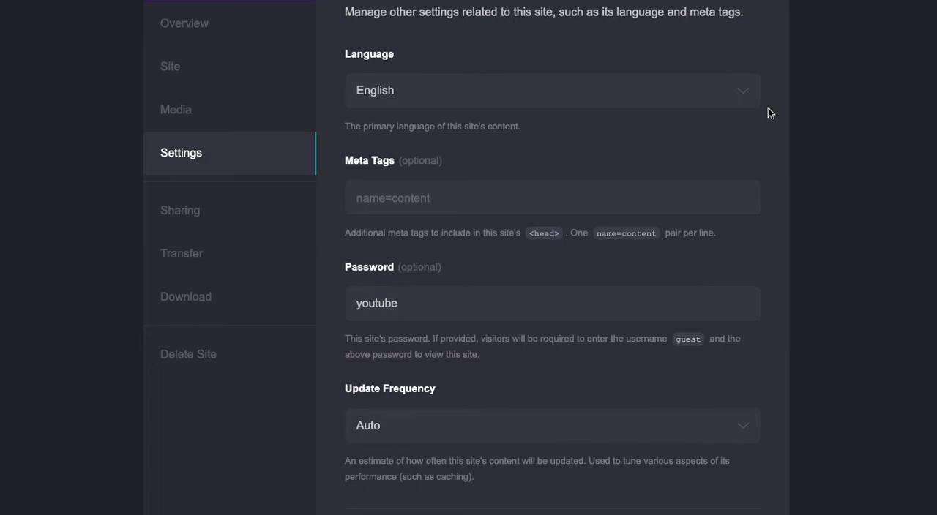
pyautogui.moveTo(132, 281)
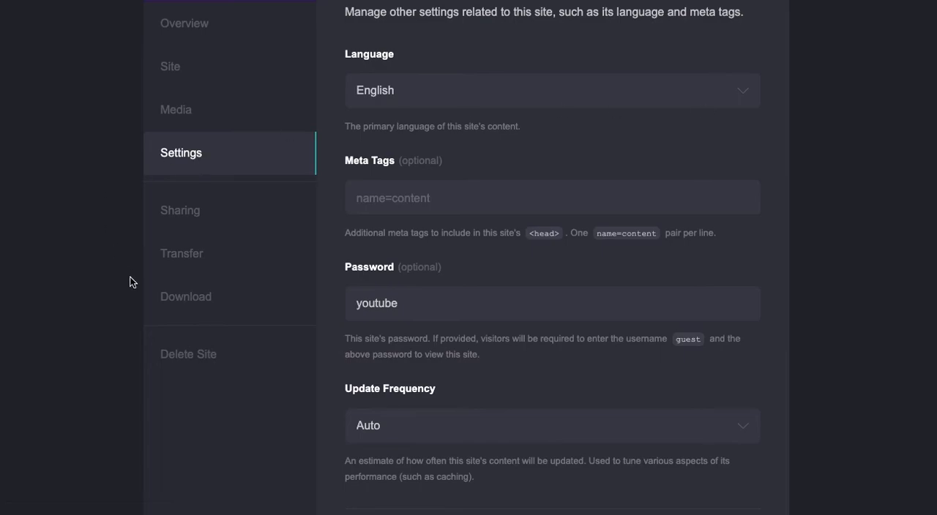
pyautogui.moveTo(756, 396)
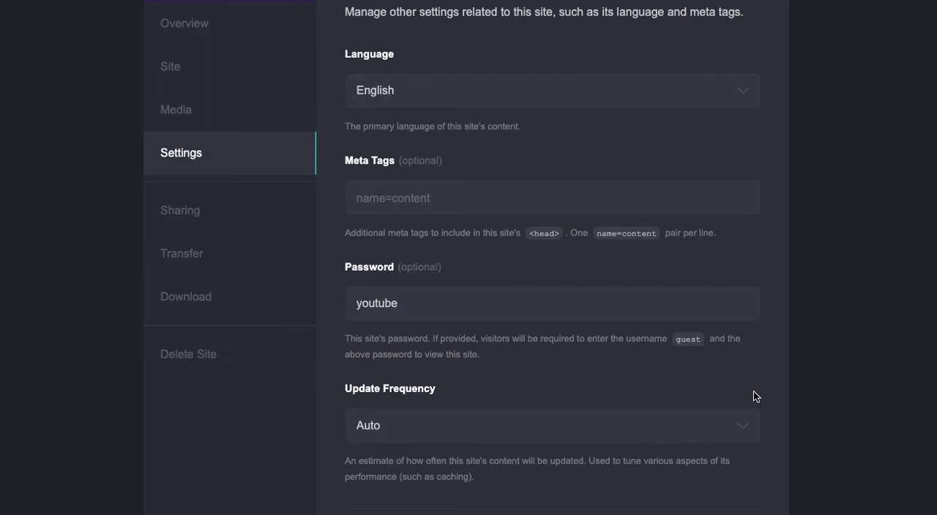
# - Scroll back to the top of the blurt! Settings panel where youtube is still set
pyautogui.scroll(3)
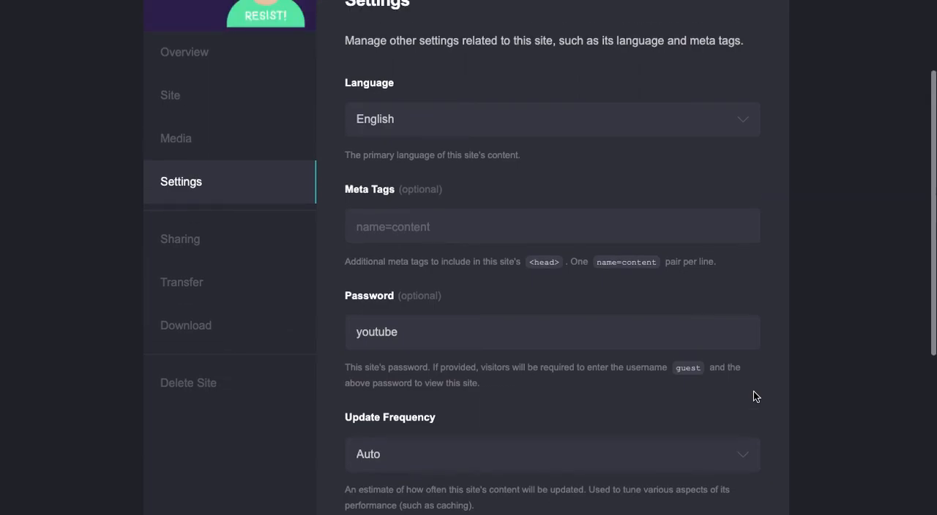
pyautogui.scroll(3)
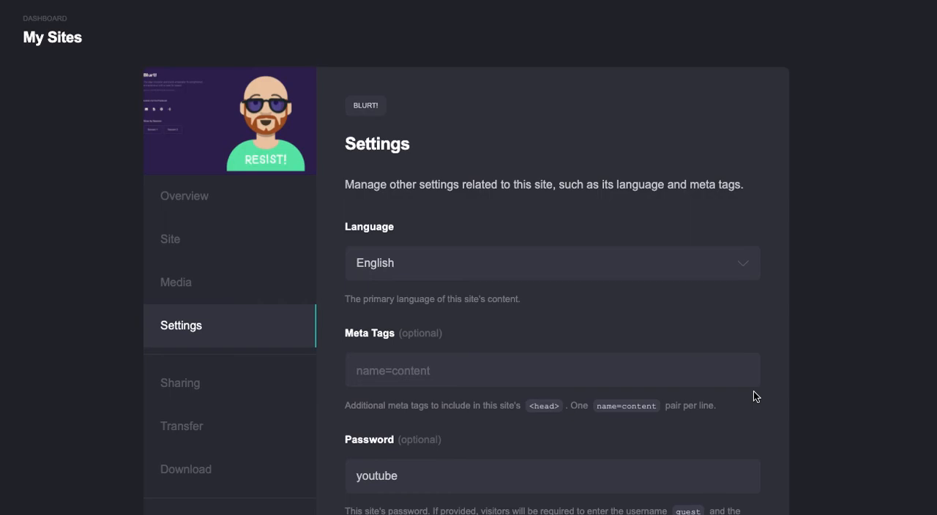
pyautogui.moveTo(621, 79)
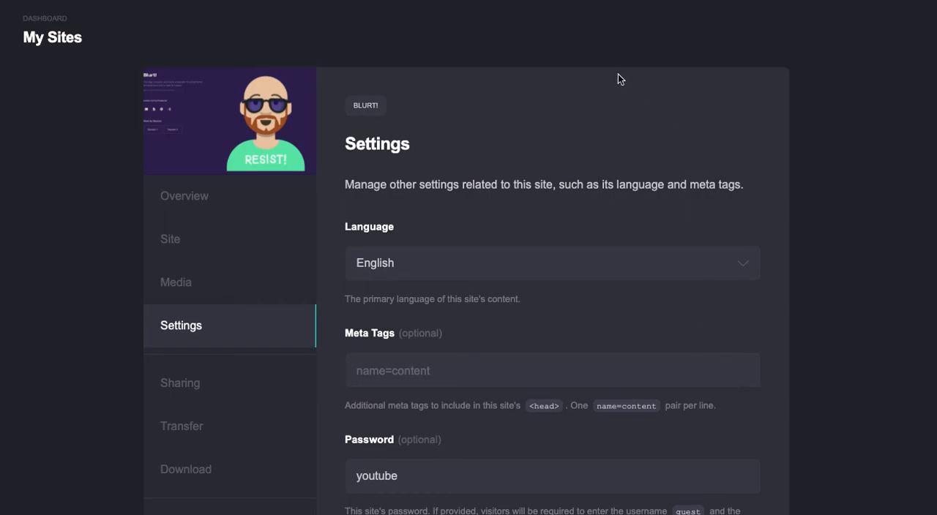
pyautogui.moveTo(618, 28)
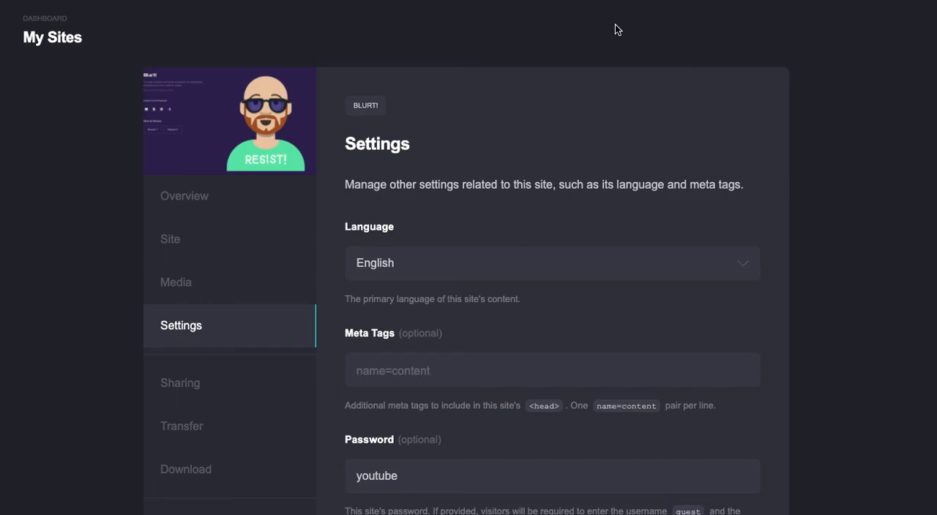
pyautogui.moveTo(461, 86)
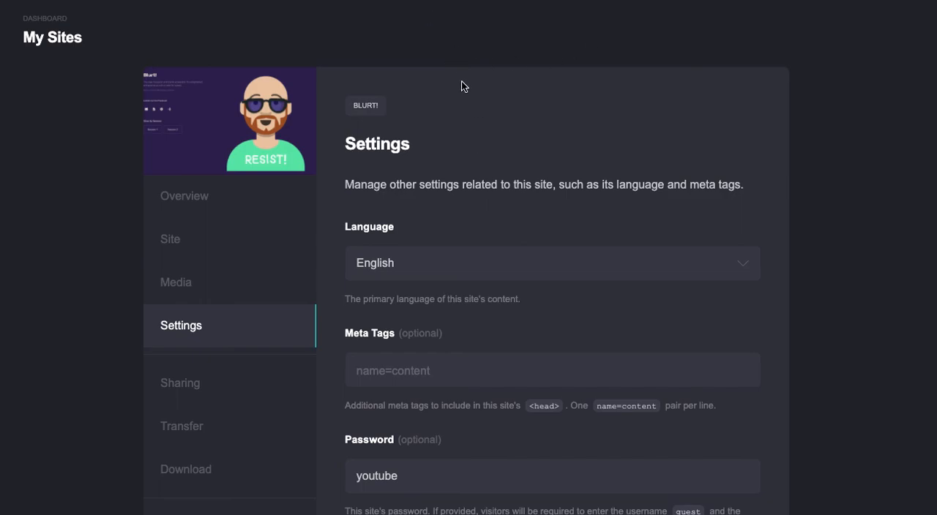
pyautogui.moveTo(578, 257)
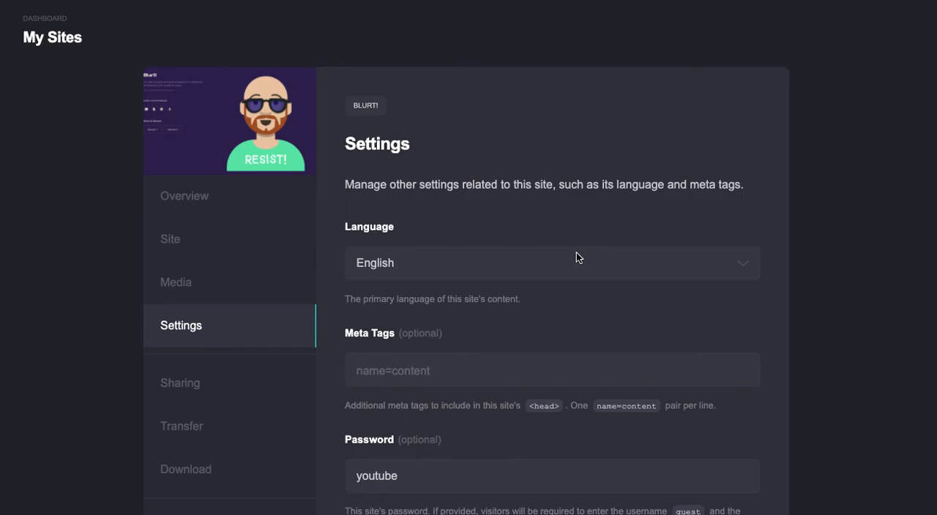
pyautogui.moveTo(556, 143)
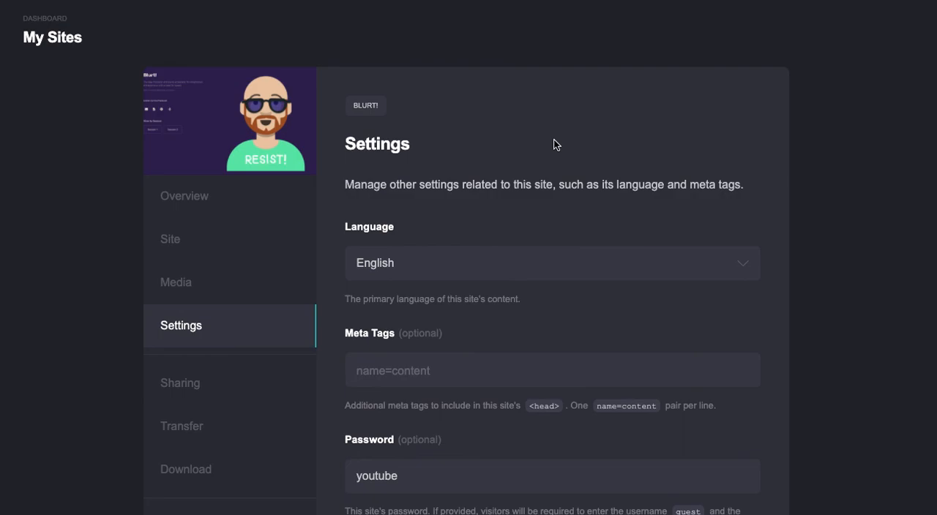
pyautogui.moveTo(583, 96)
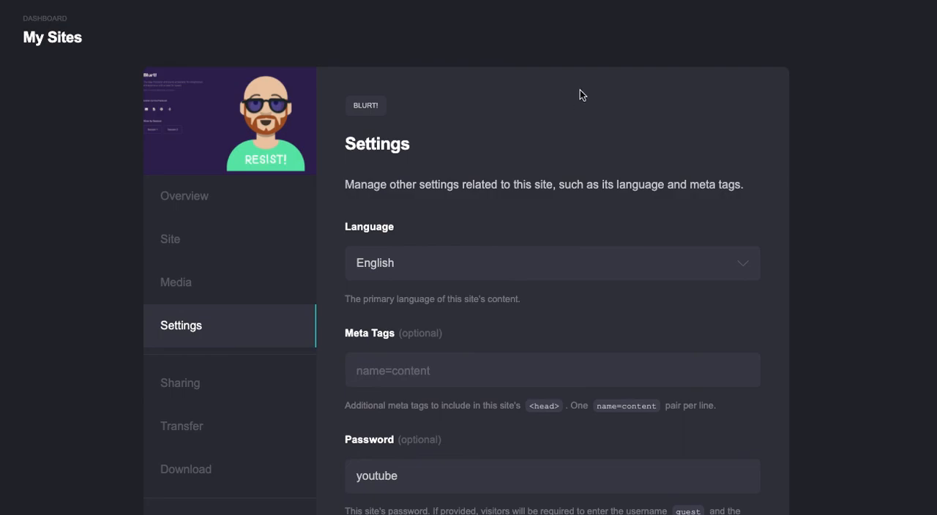
pyautogui.moveTo(593, 55)
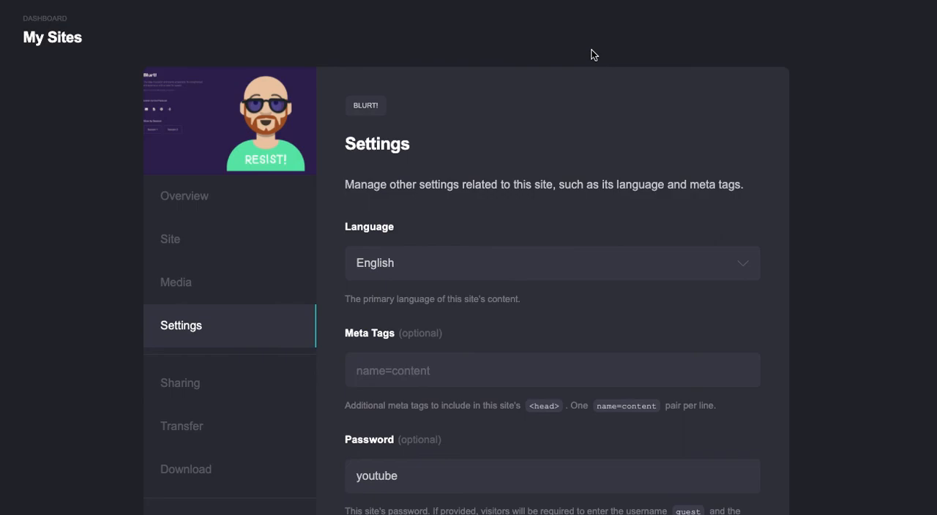